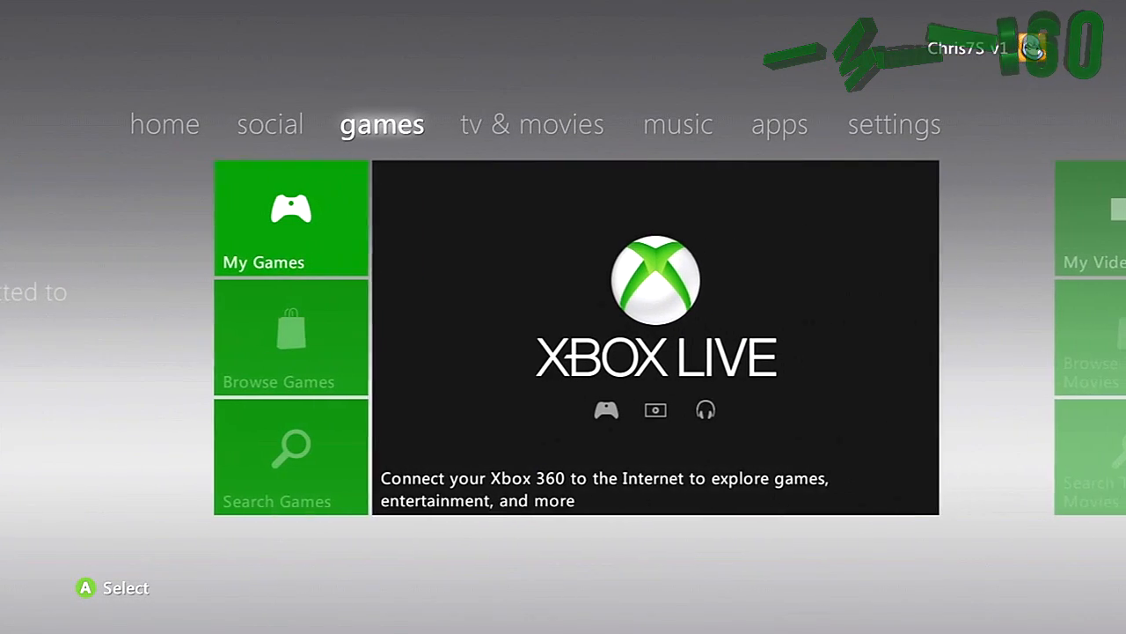
Open the My Games collection on the Dashboard to launch XeXMenu
click(290, 218)
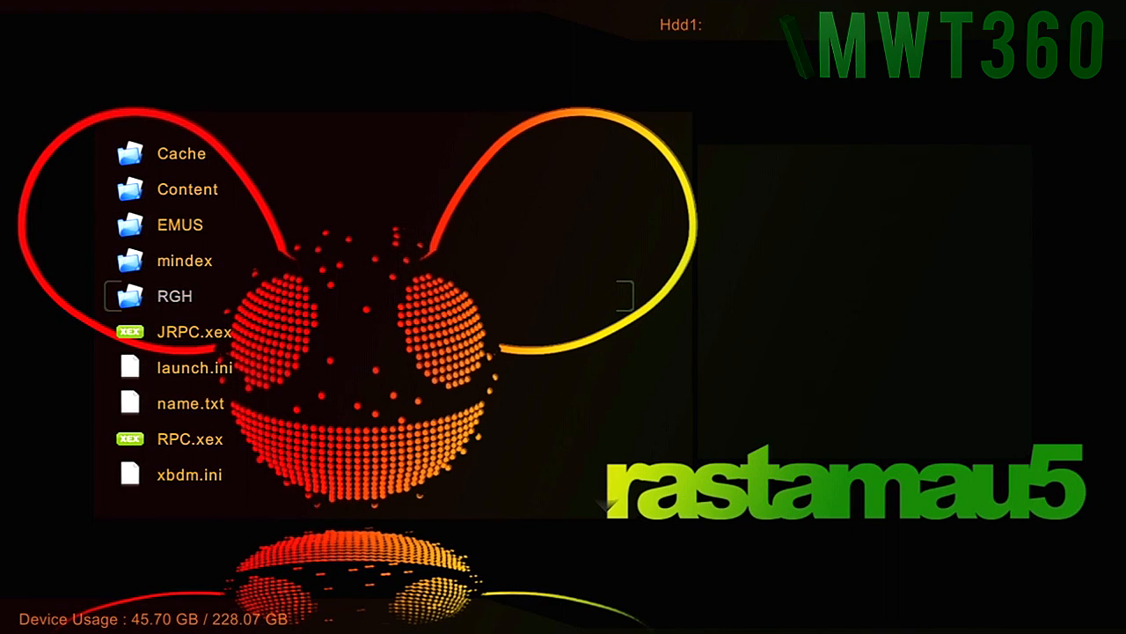
Open Hdd1's RGH folder in XeXMenu, then its Applications folder
double_click(175, 295)
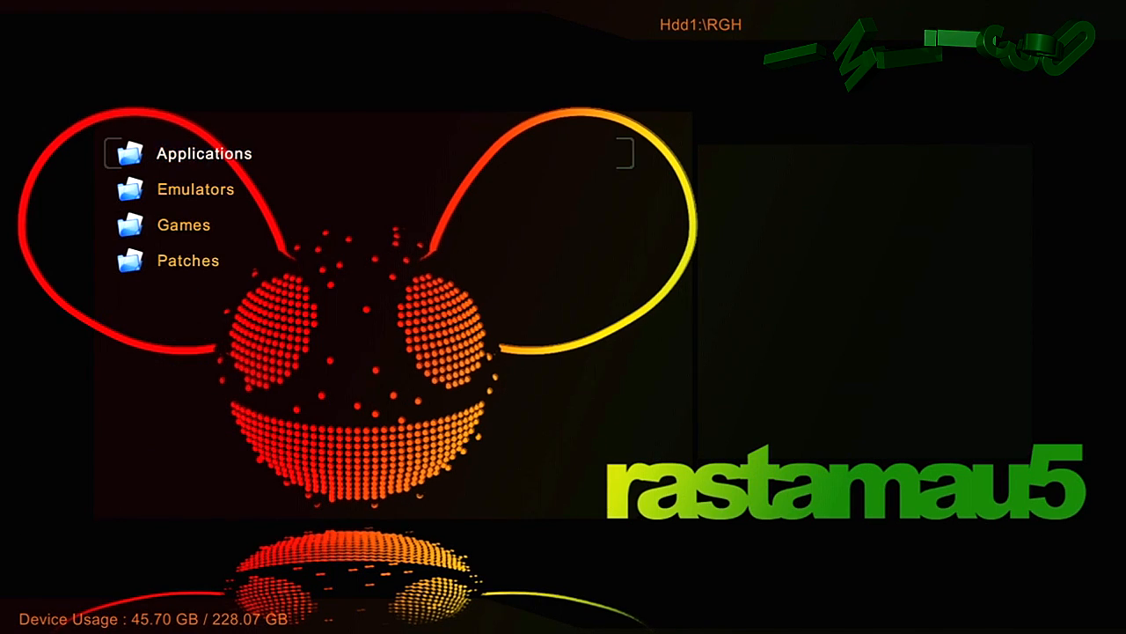
click(203, 154)
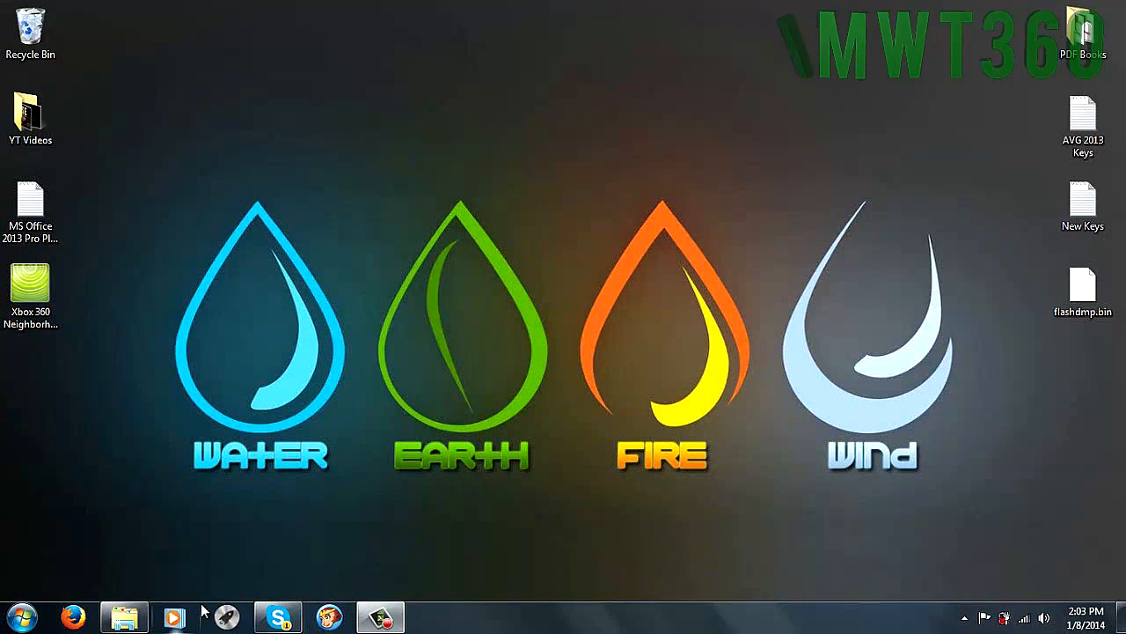
Launch xeBuild GUI 2.0 from Modding > xeBuild for kernel 16547 (inner folder)
click(124, 616)
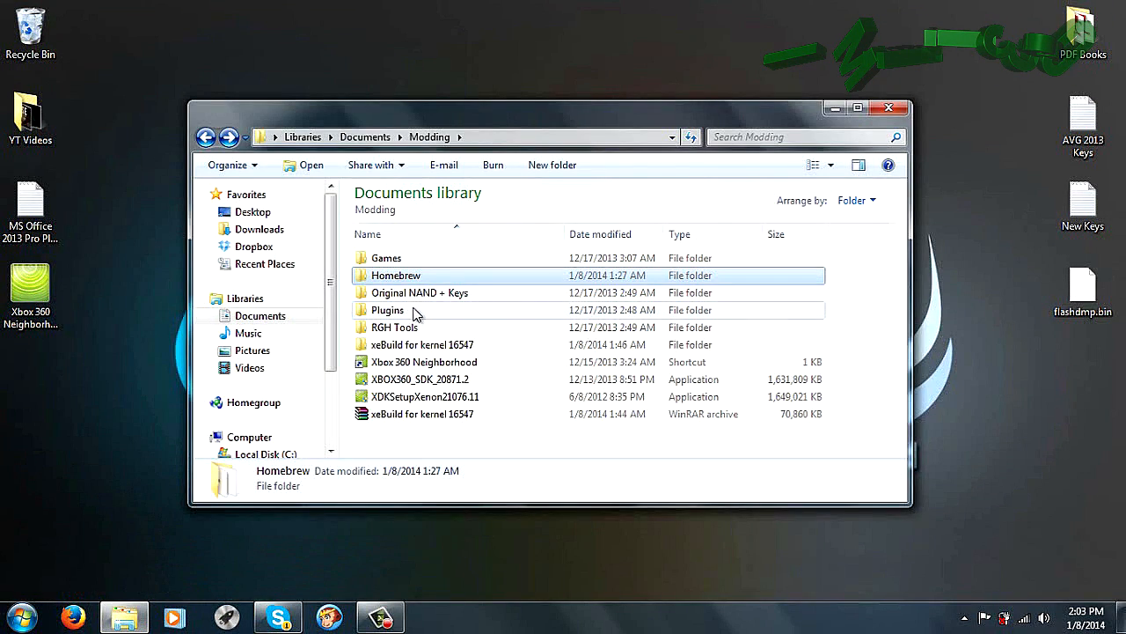
double_click(422, 344)
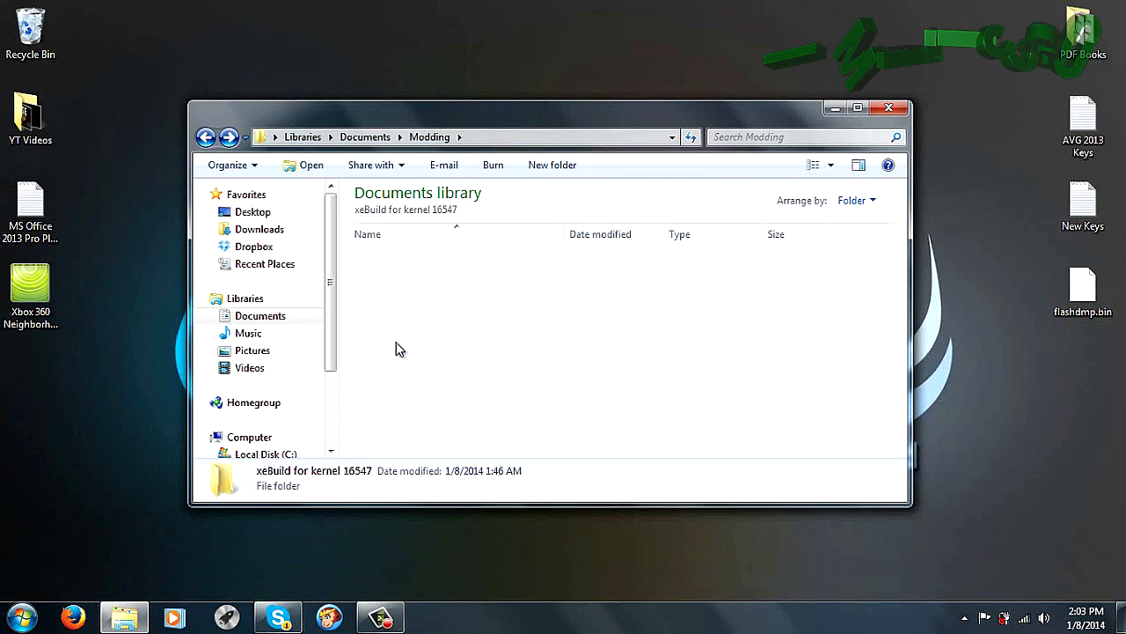
double_click(313, 470)
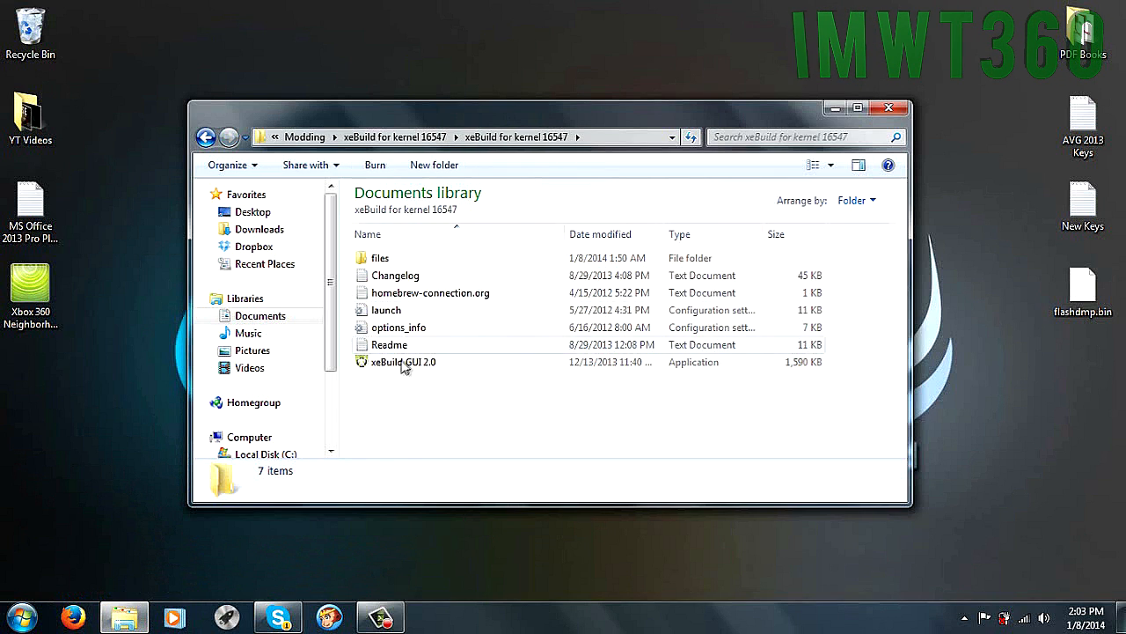
double_click(403, 362)
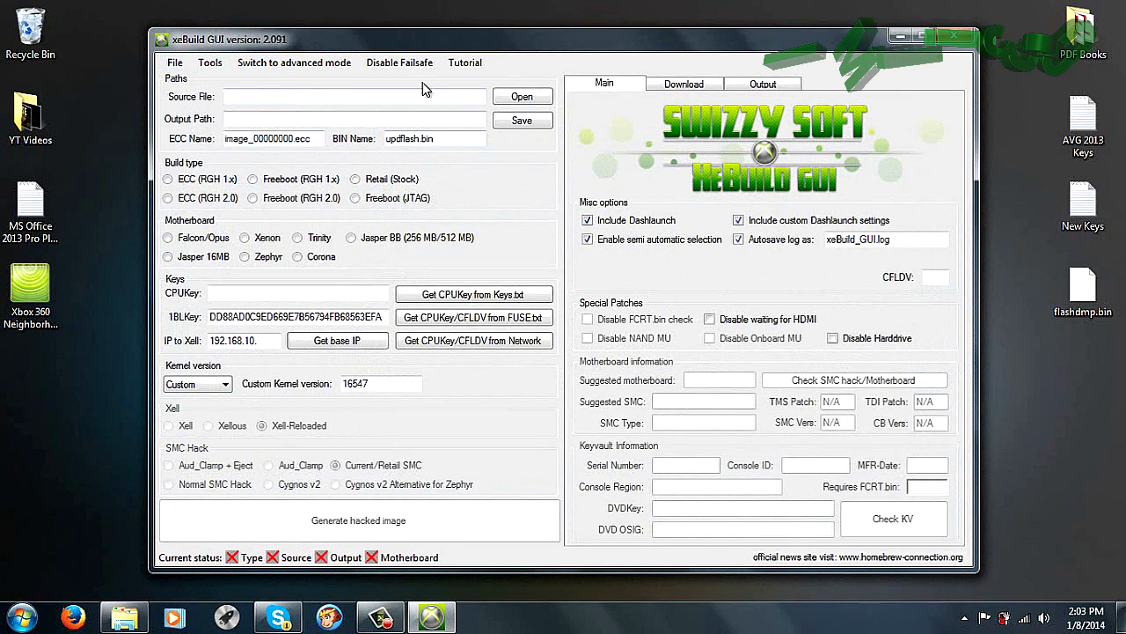
Load flashdmp.bin from the Desktop as the Source File dump
click(521, 96)
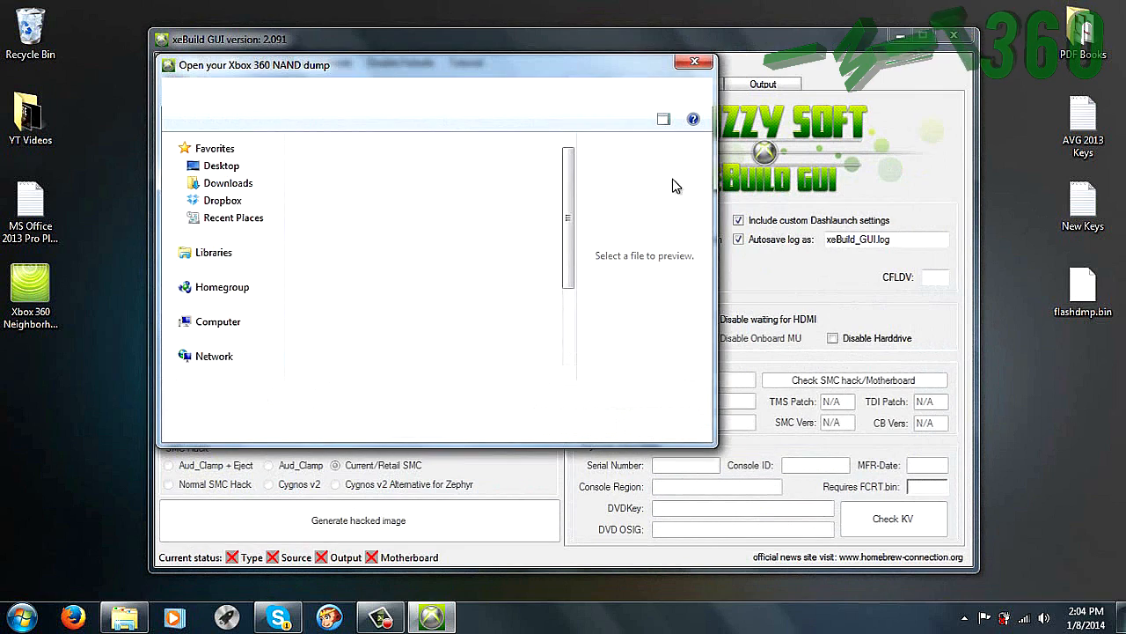
click(373, 358)
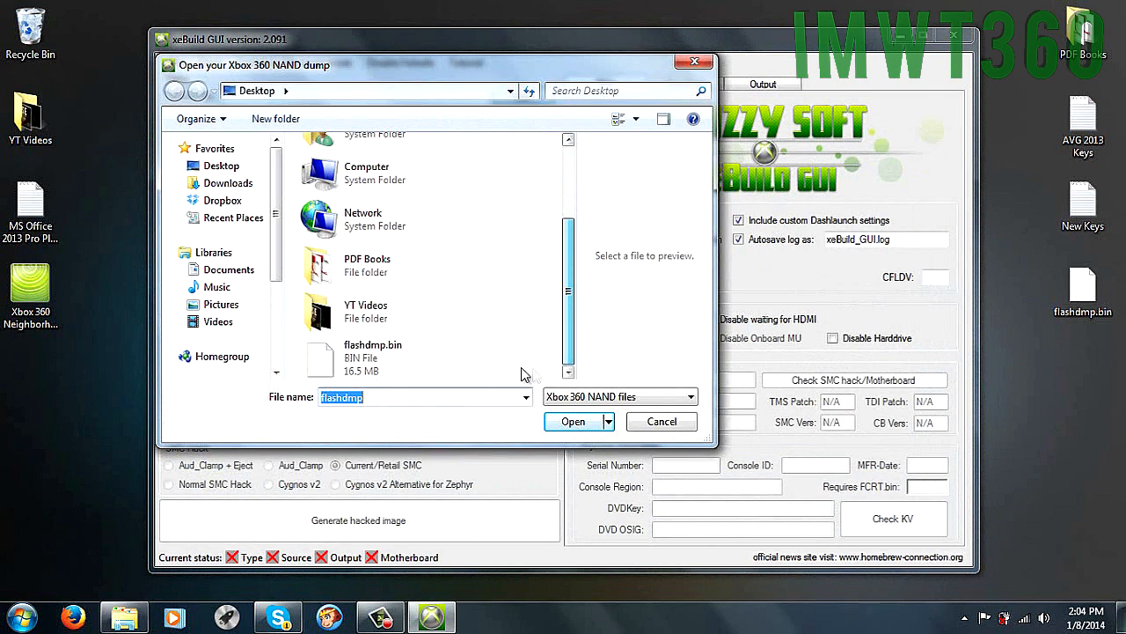
click(573, 421)
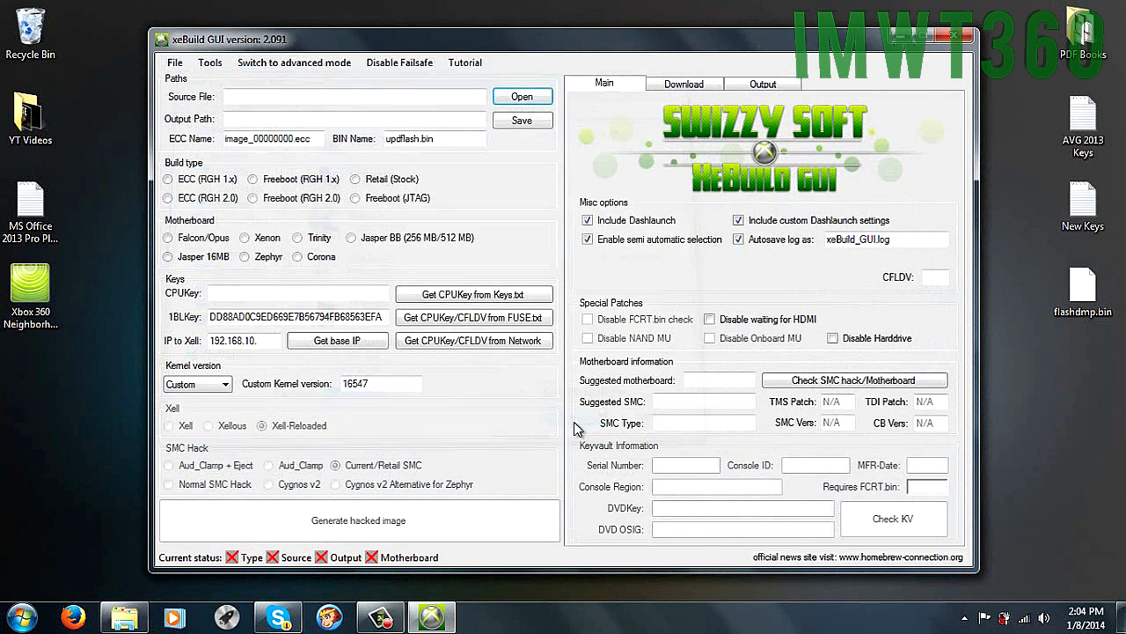
click(522, 96)
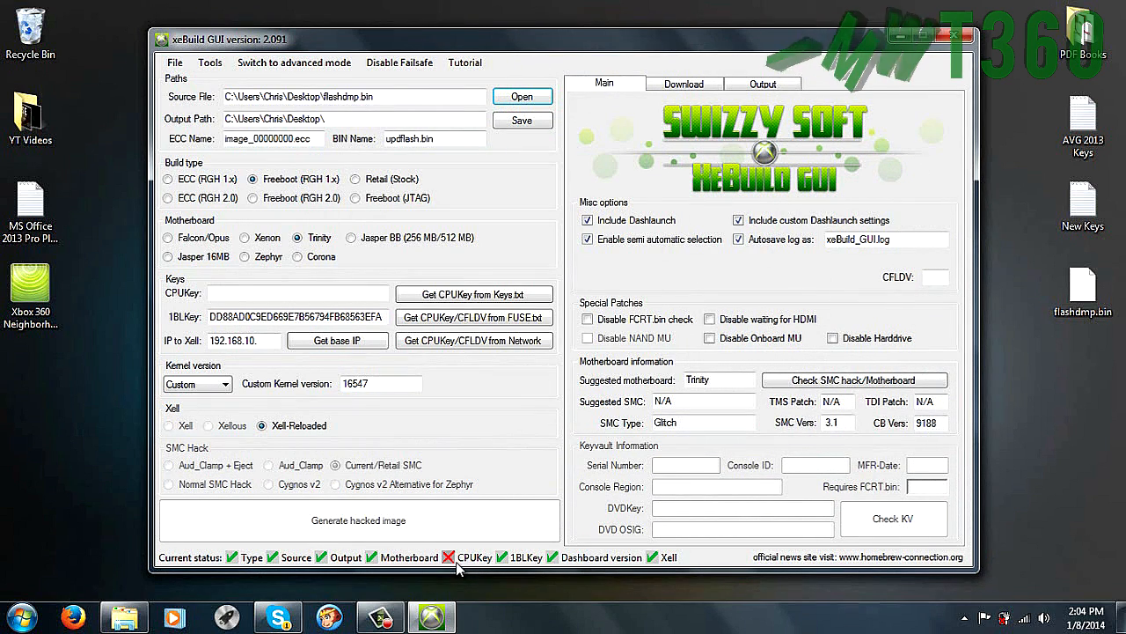
mouse_move(62, 570)
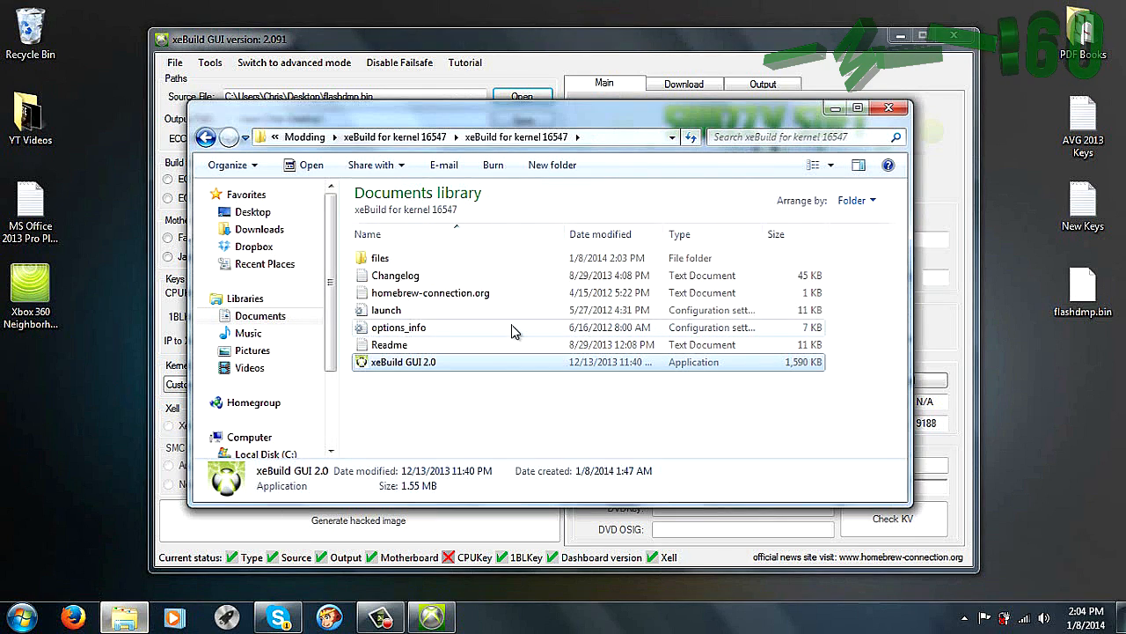
Go back to Modding and open RGH Keys.txt from Original NAND + Keys
click(206, 136)
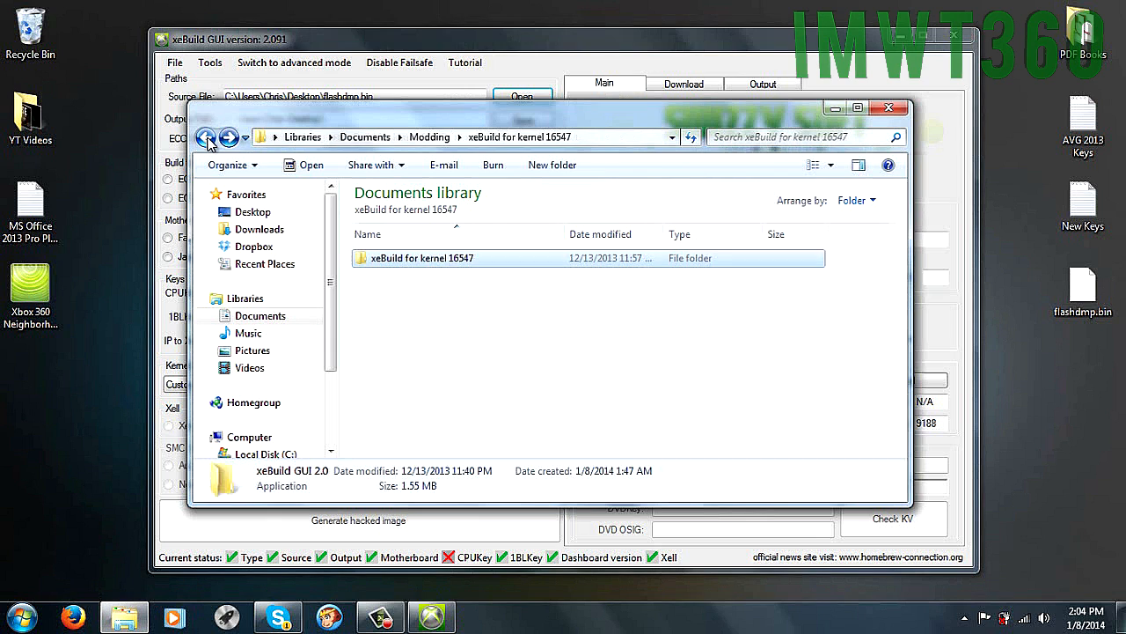
click(206, 136)
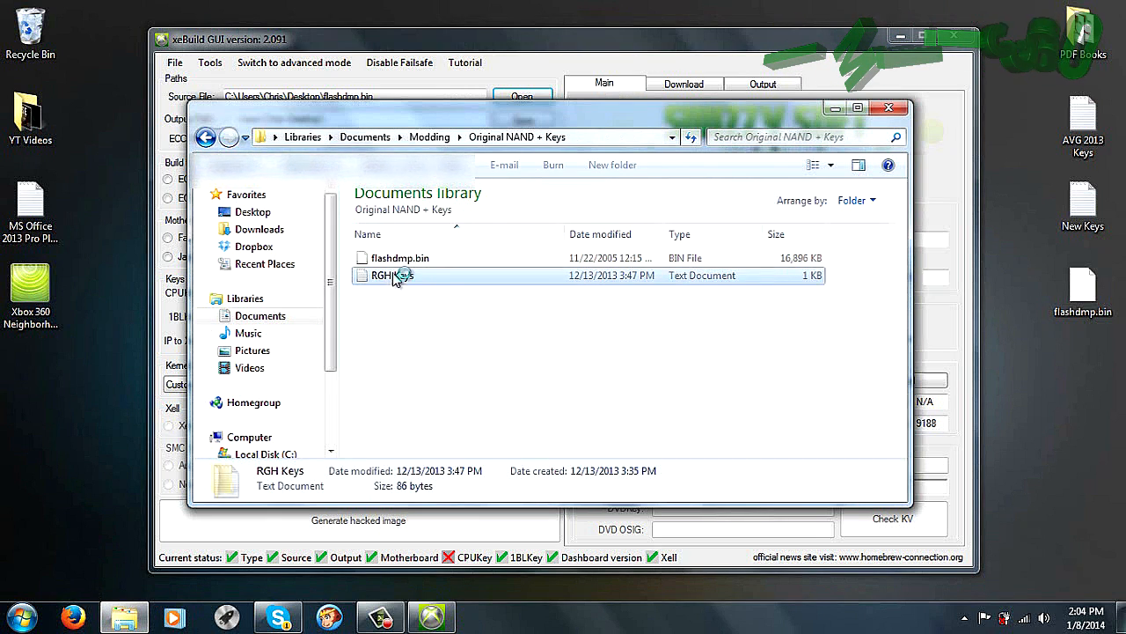
double_click(390, 276)
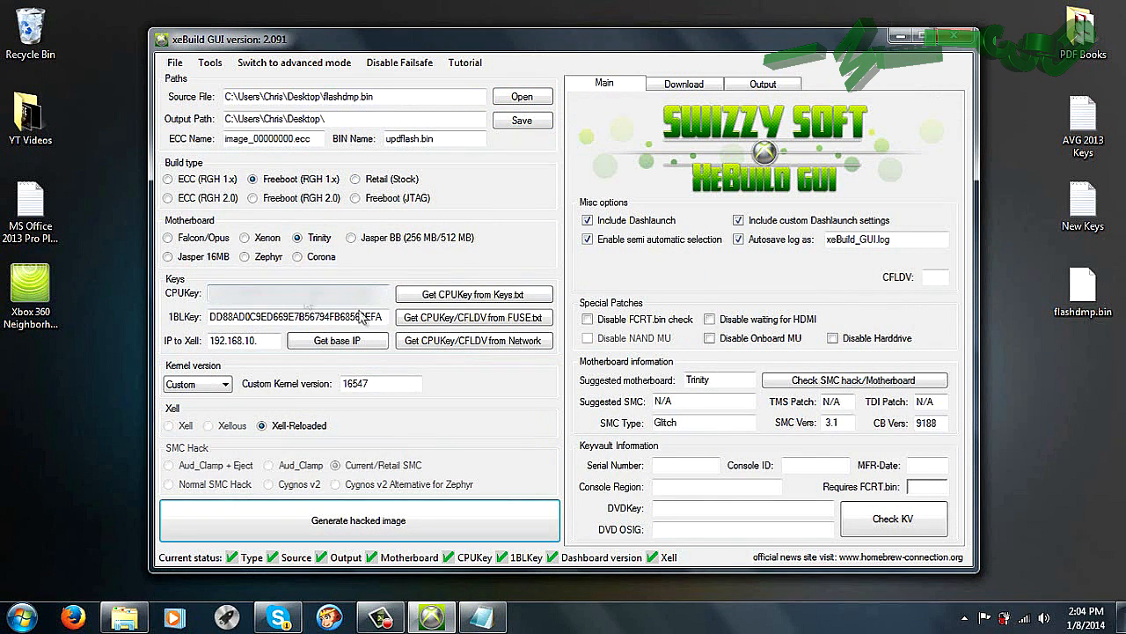
mouse_move(894, 519)
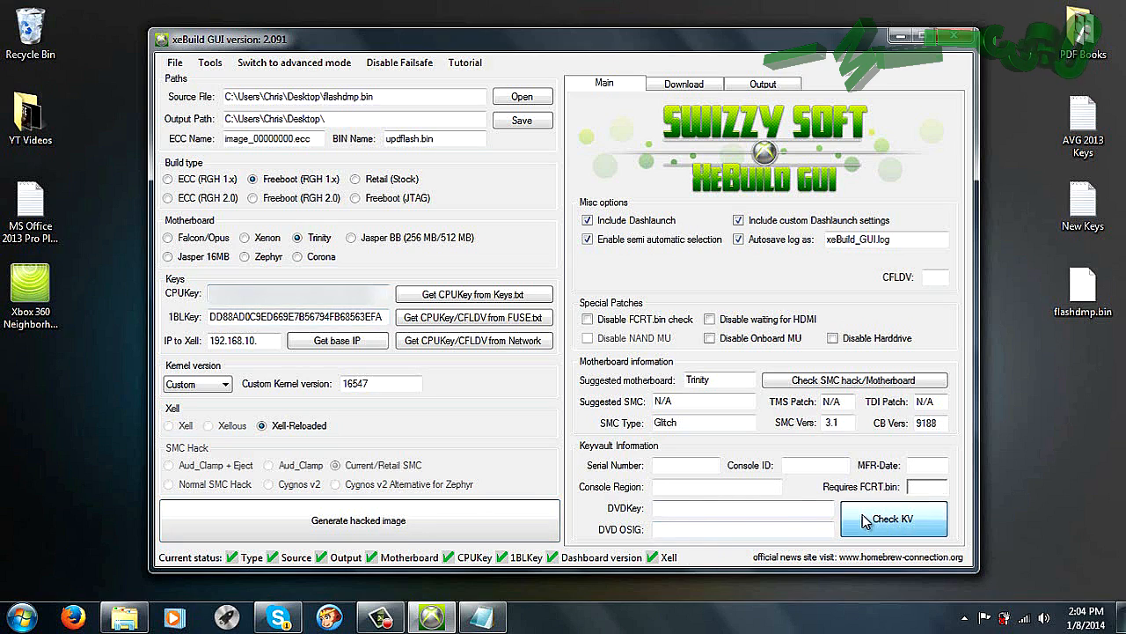
Check the KV, generate the hacked updflash.bin image, and close xeBuild GUI
click(894, 518)
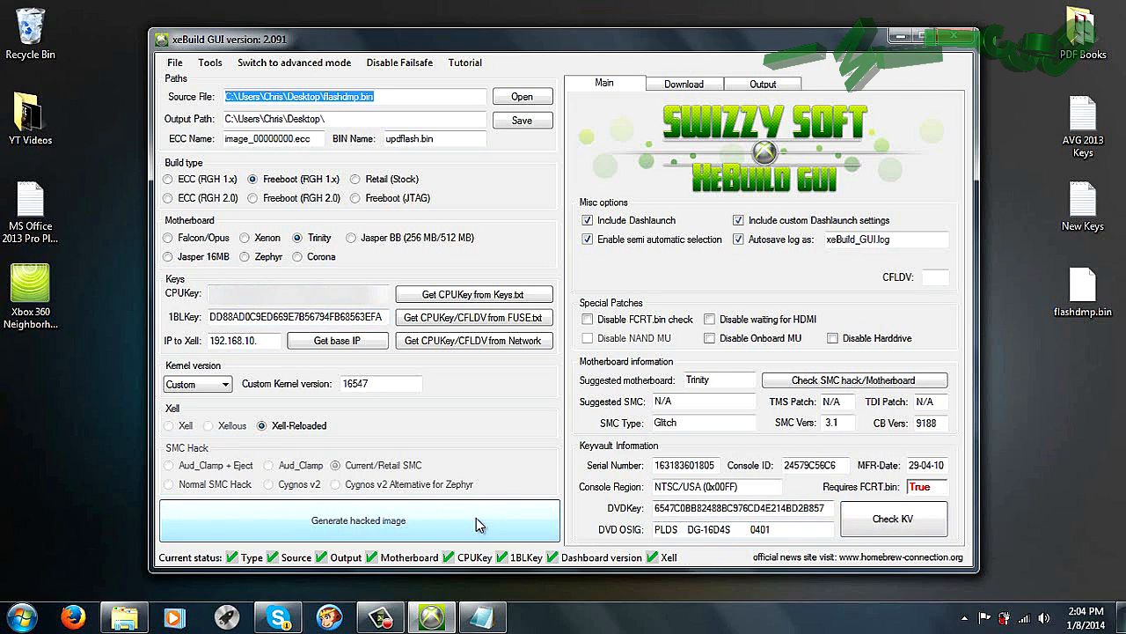
click(358, 520)
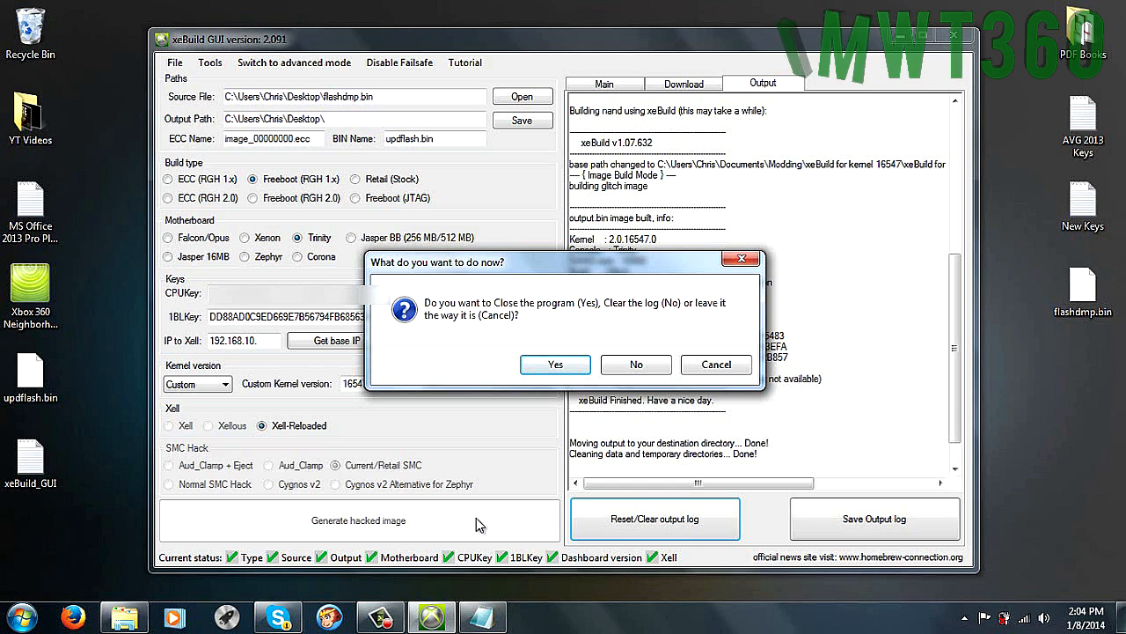
mouse_move(562, 522)
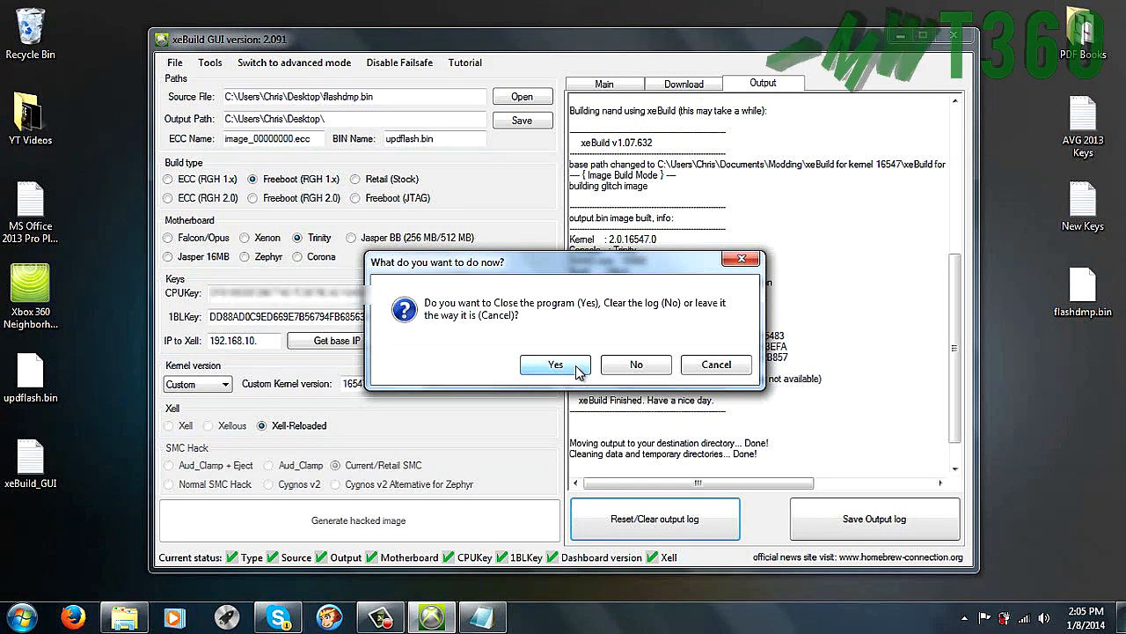
click(556, 364)
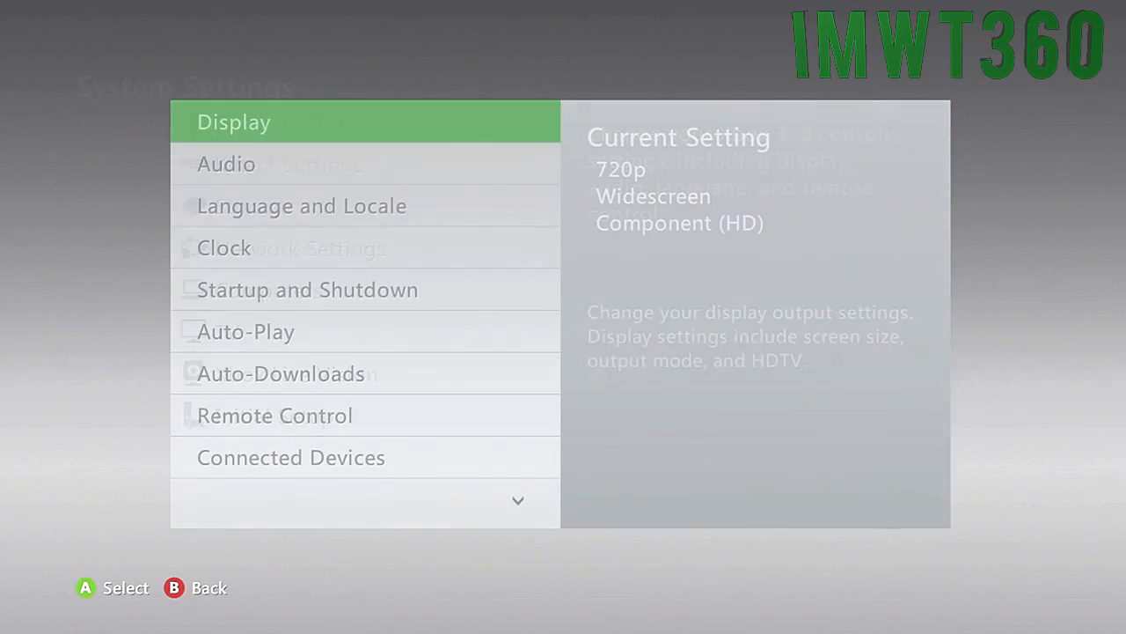
scroll(down, 3)
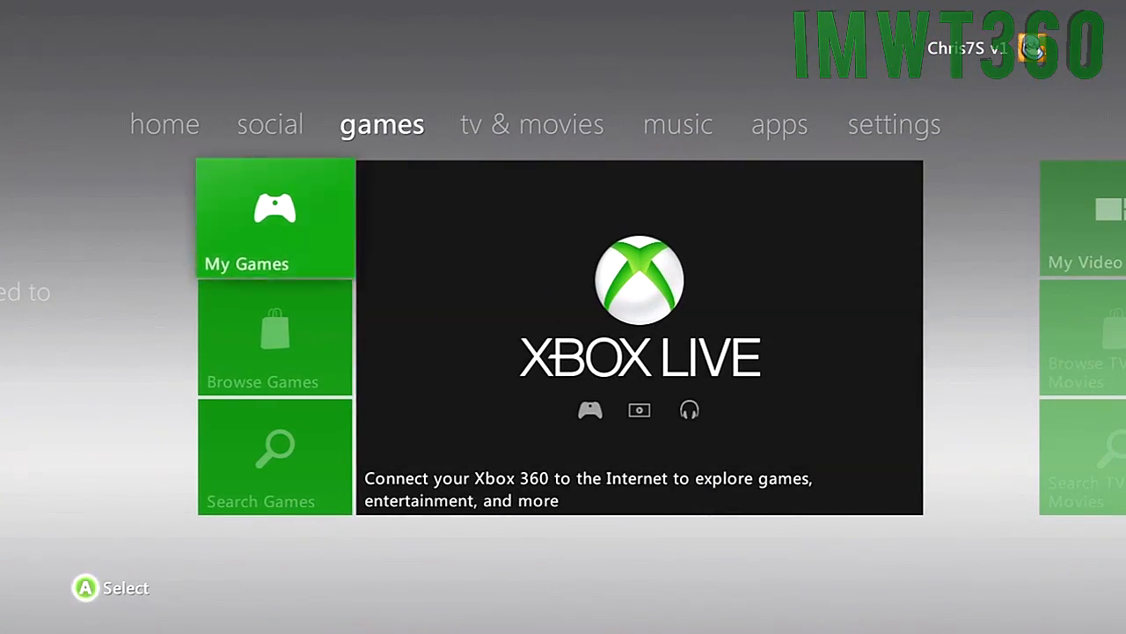
Launch XeXMenu 1.2 from My Games on the Dashboard
click(274, 218)
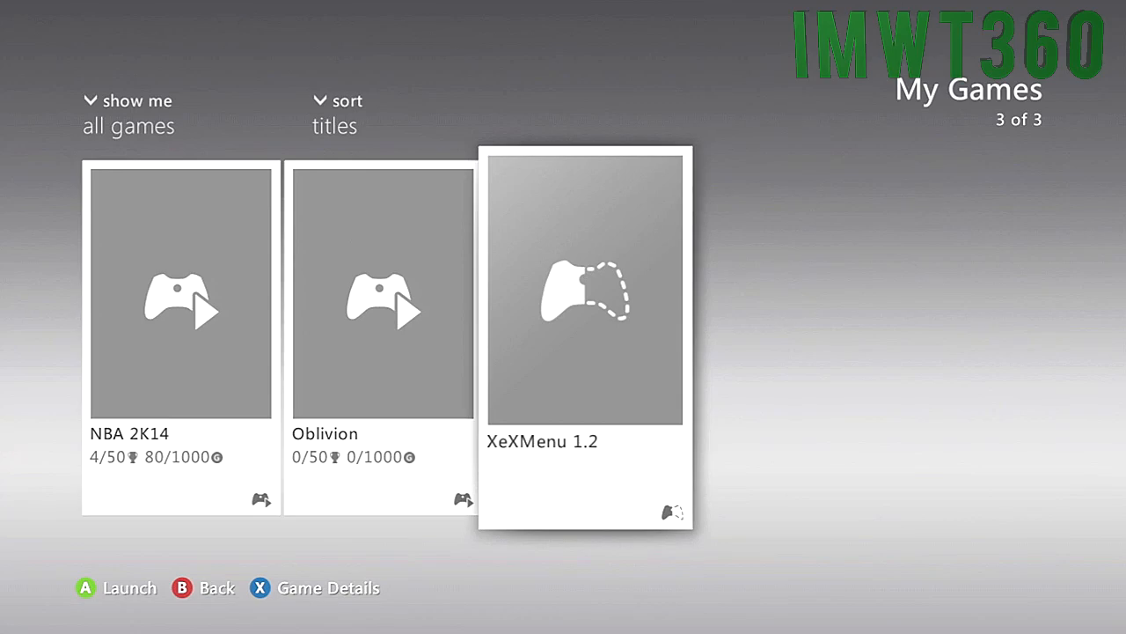
click(586, 291)
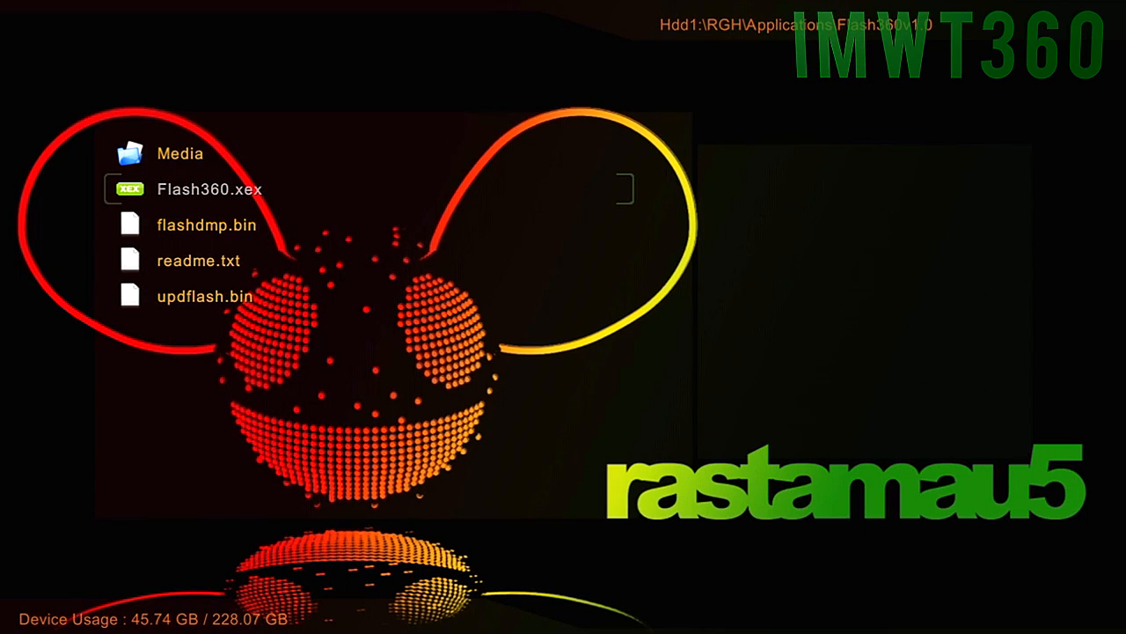
Run Flash360.xex in Hdd1:\RGH\Applications\Flash360 to flash updflash.bin
click(211, 189)
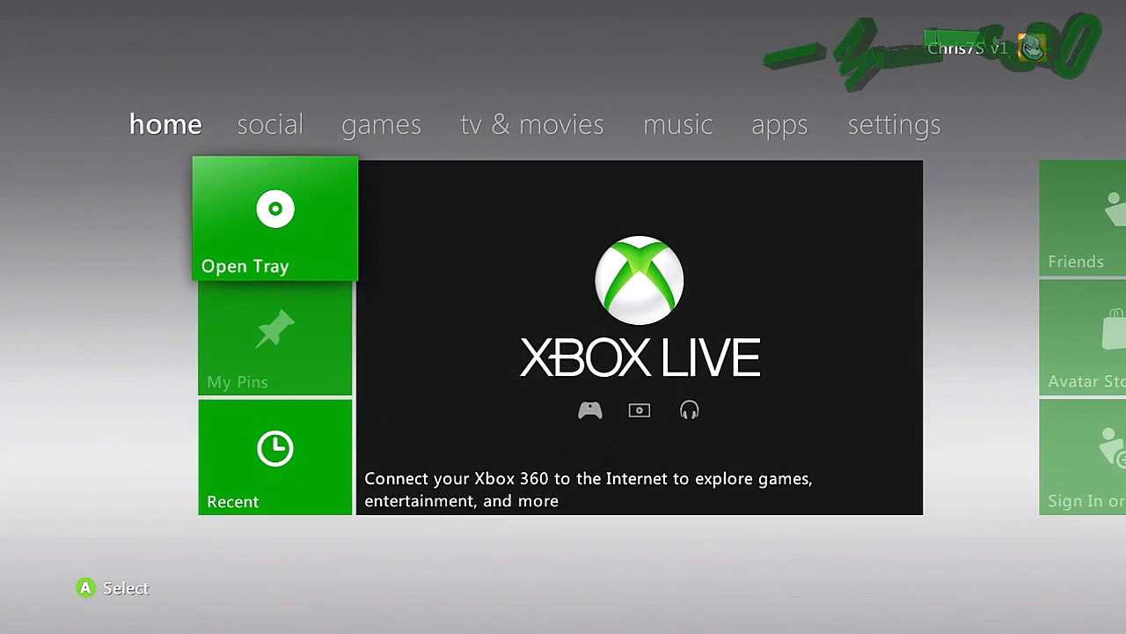
Browse System Settings via the Guide, then open the Recent titles list
key(guide)
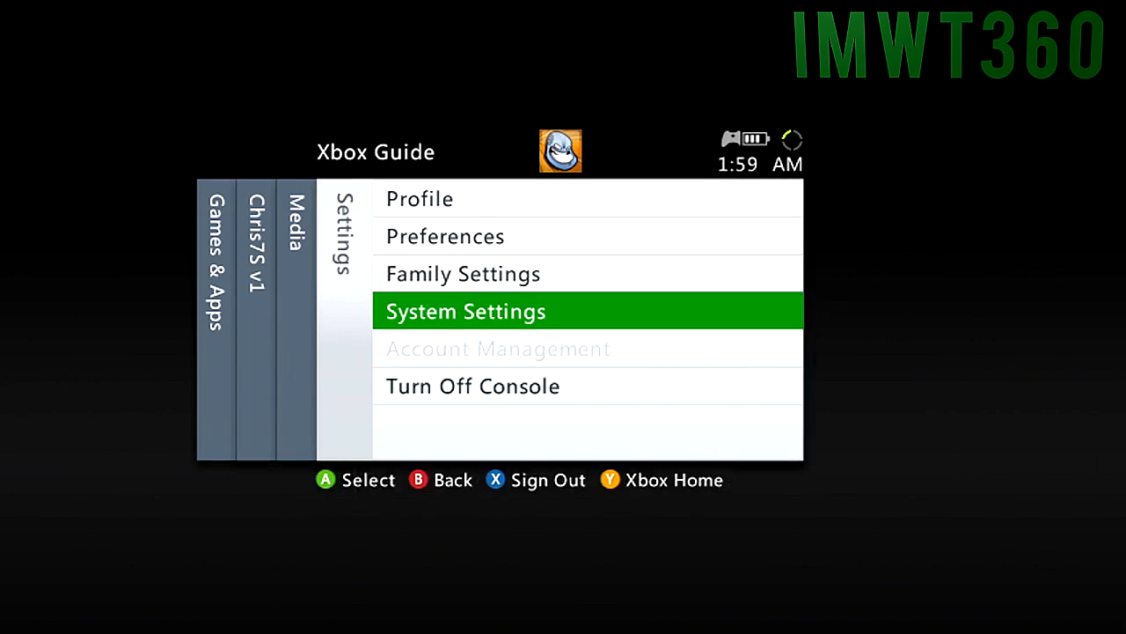
click(466, 311)
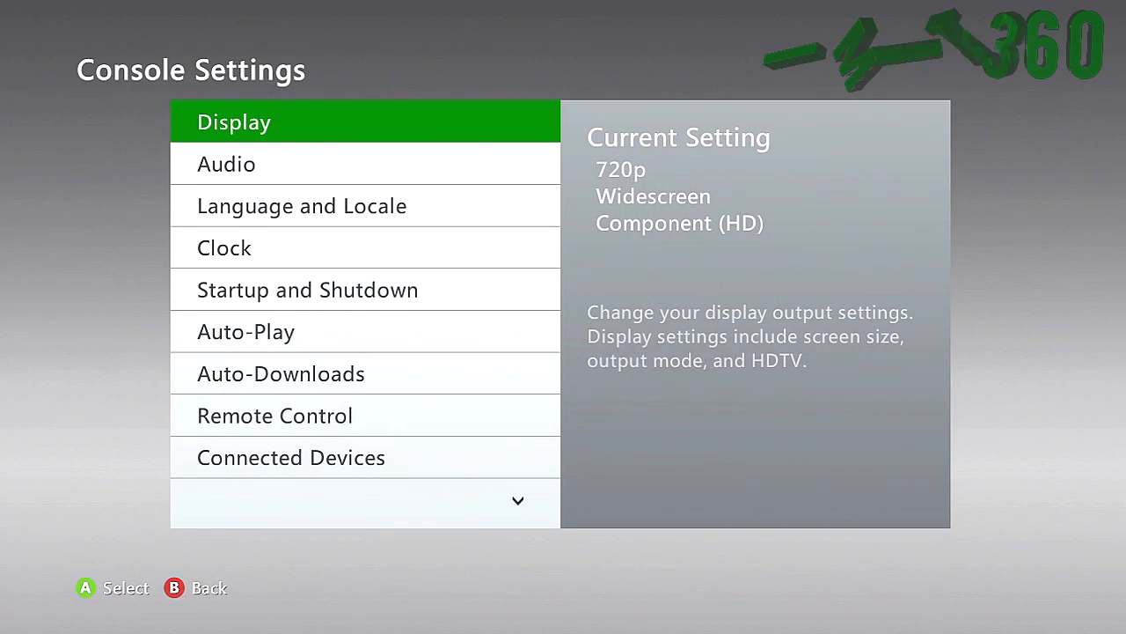
scroll(down, 3)
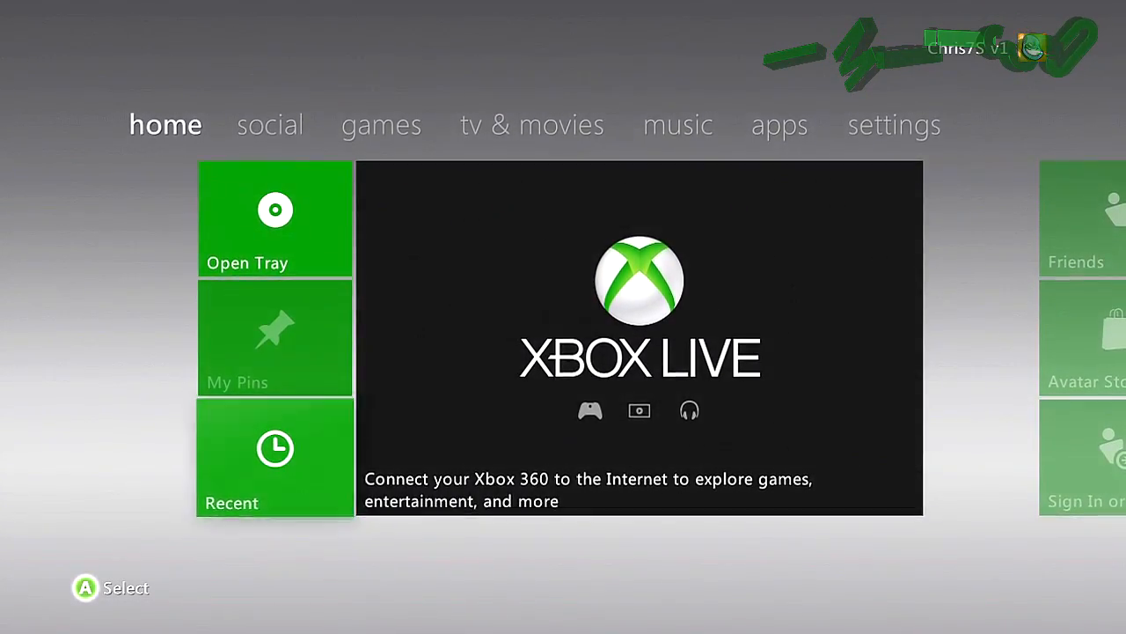
click(275, 458)
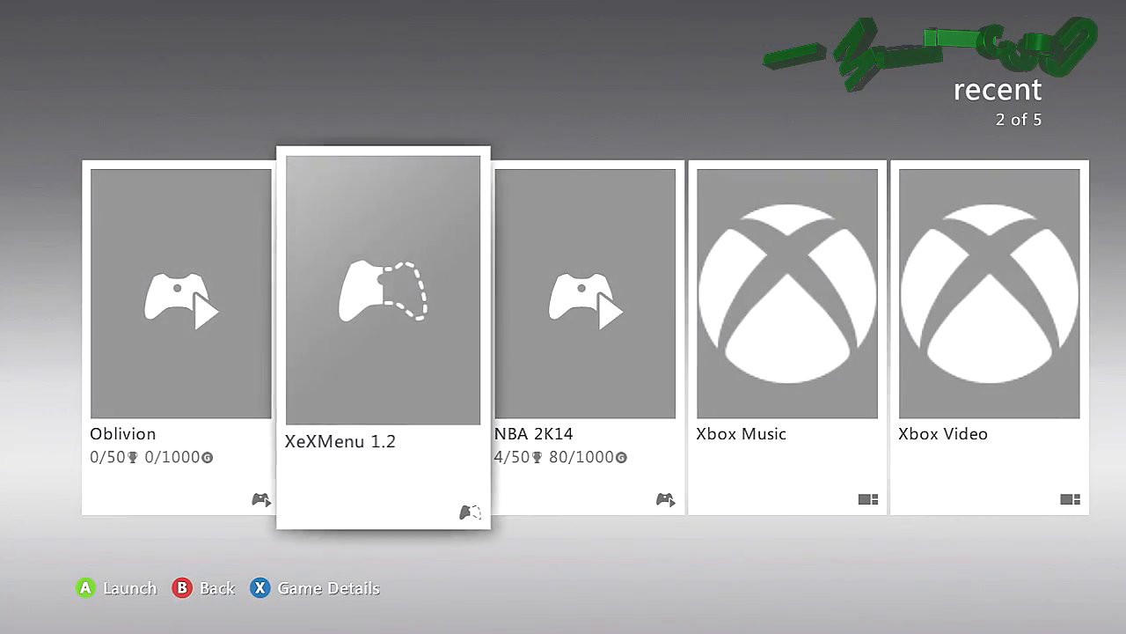